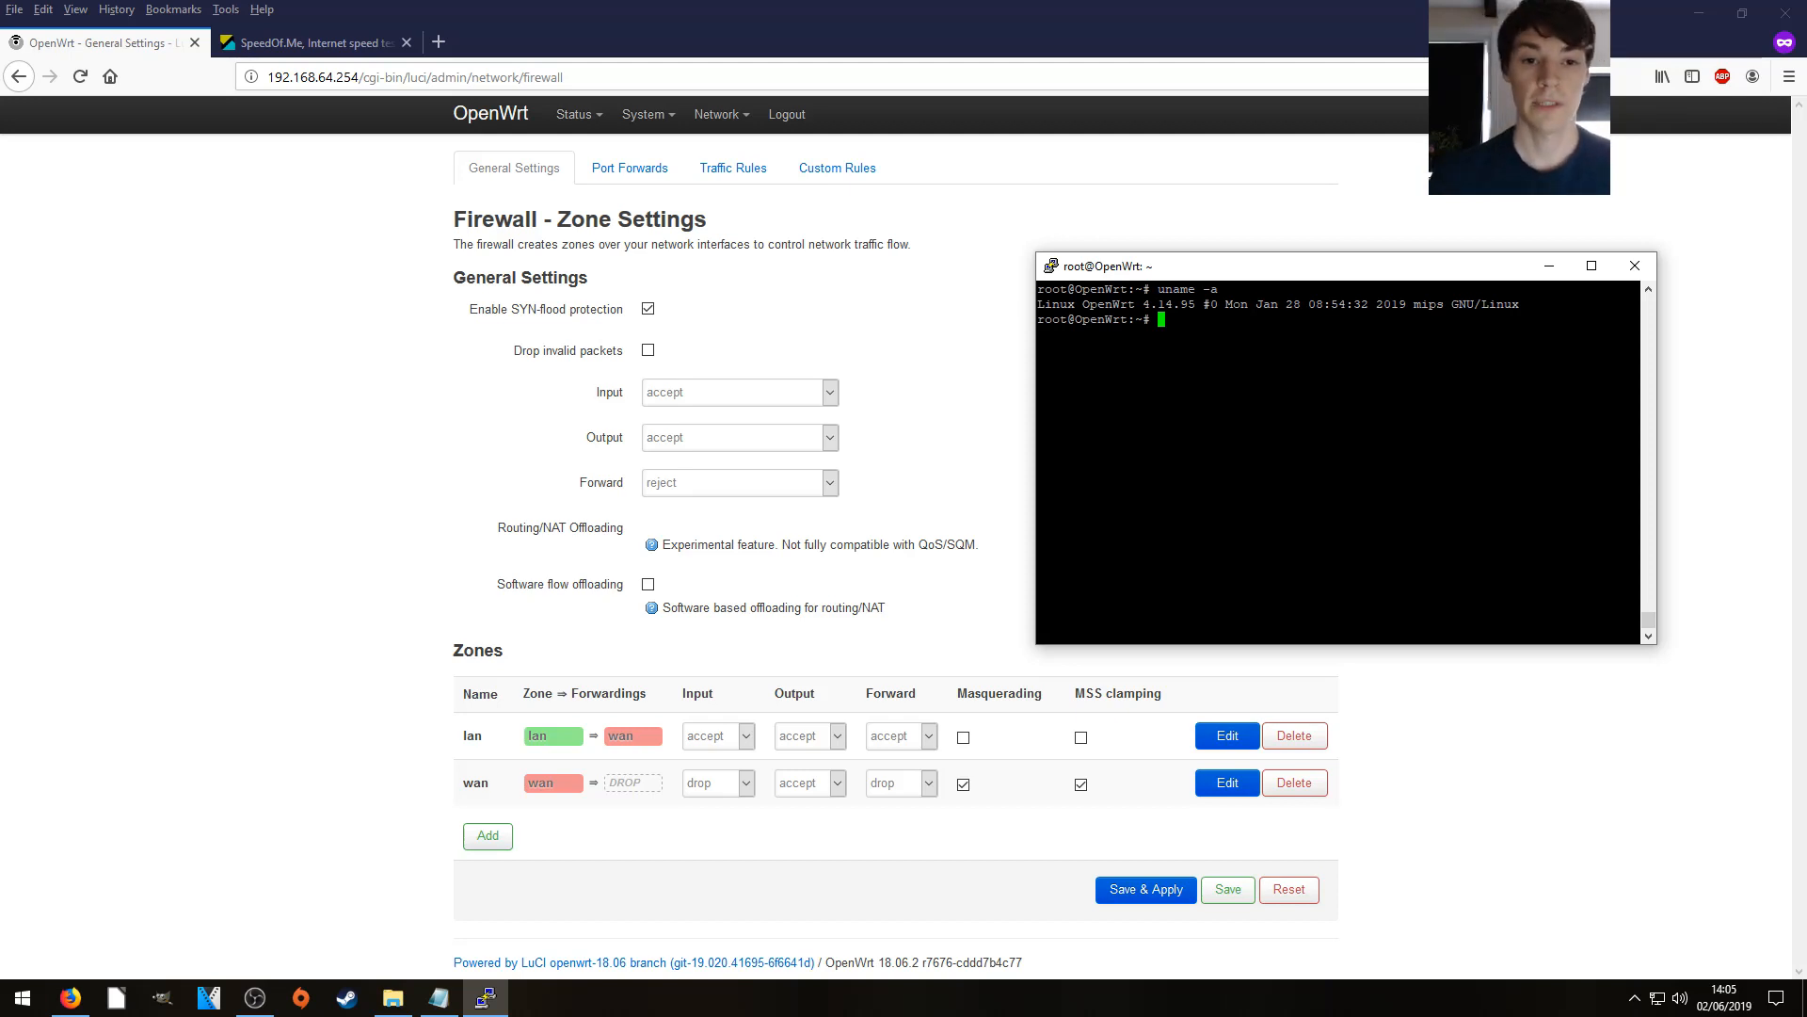
- Run top in the router's PuTTY session to monitor processes and CPU load
text(top)
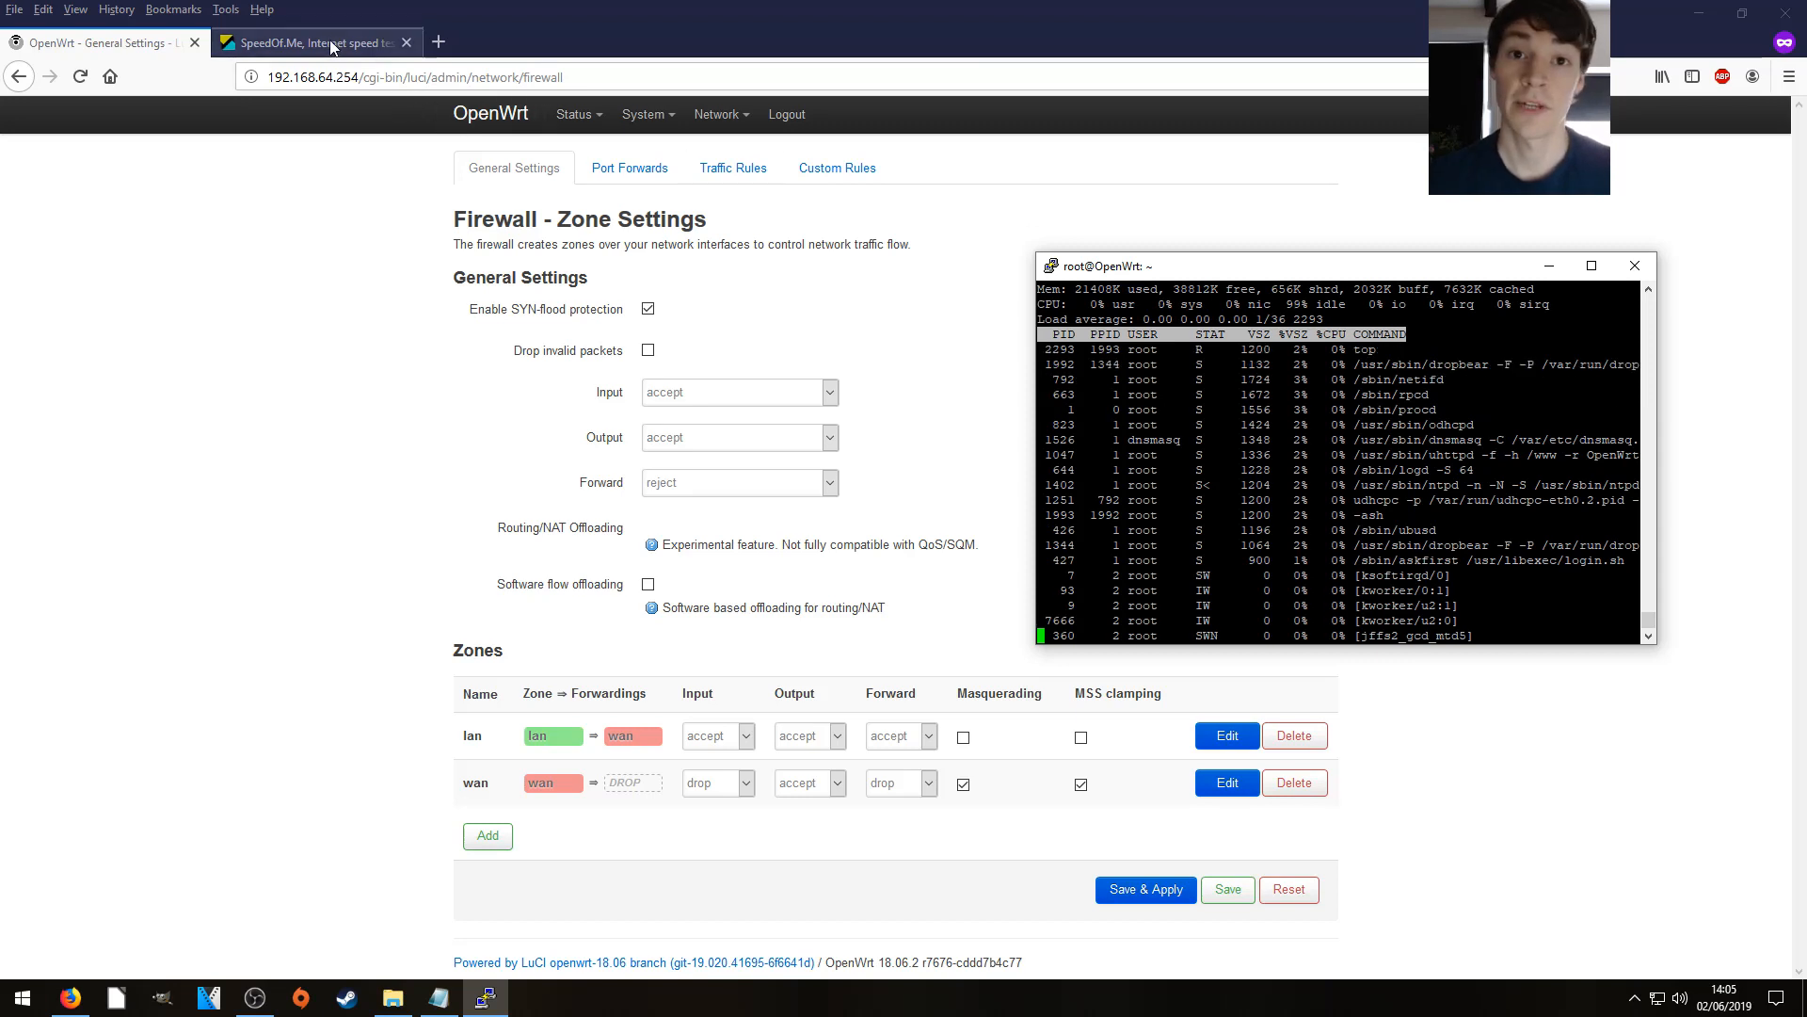
- Run a SpeedOf.Me test (about 60 Mbps) and note router CPU load 61 in Notepad
click(312, 42)
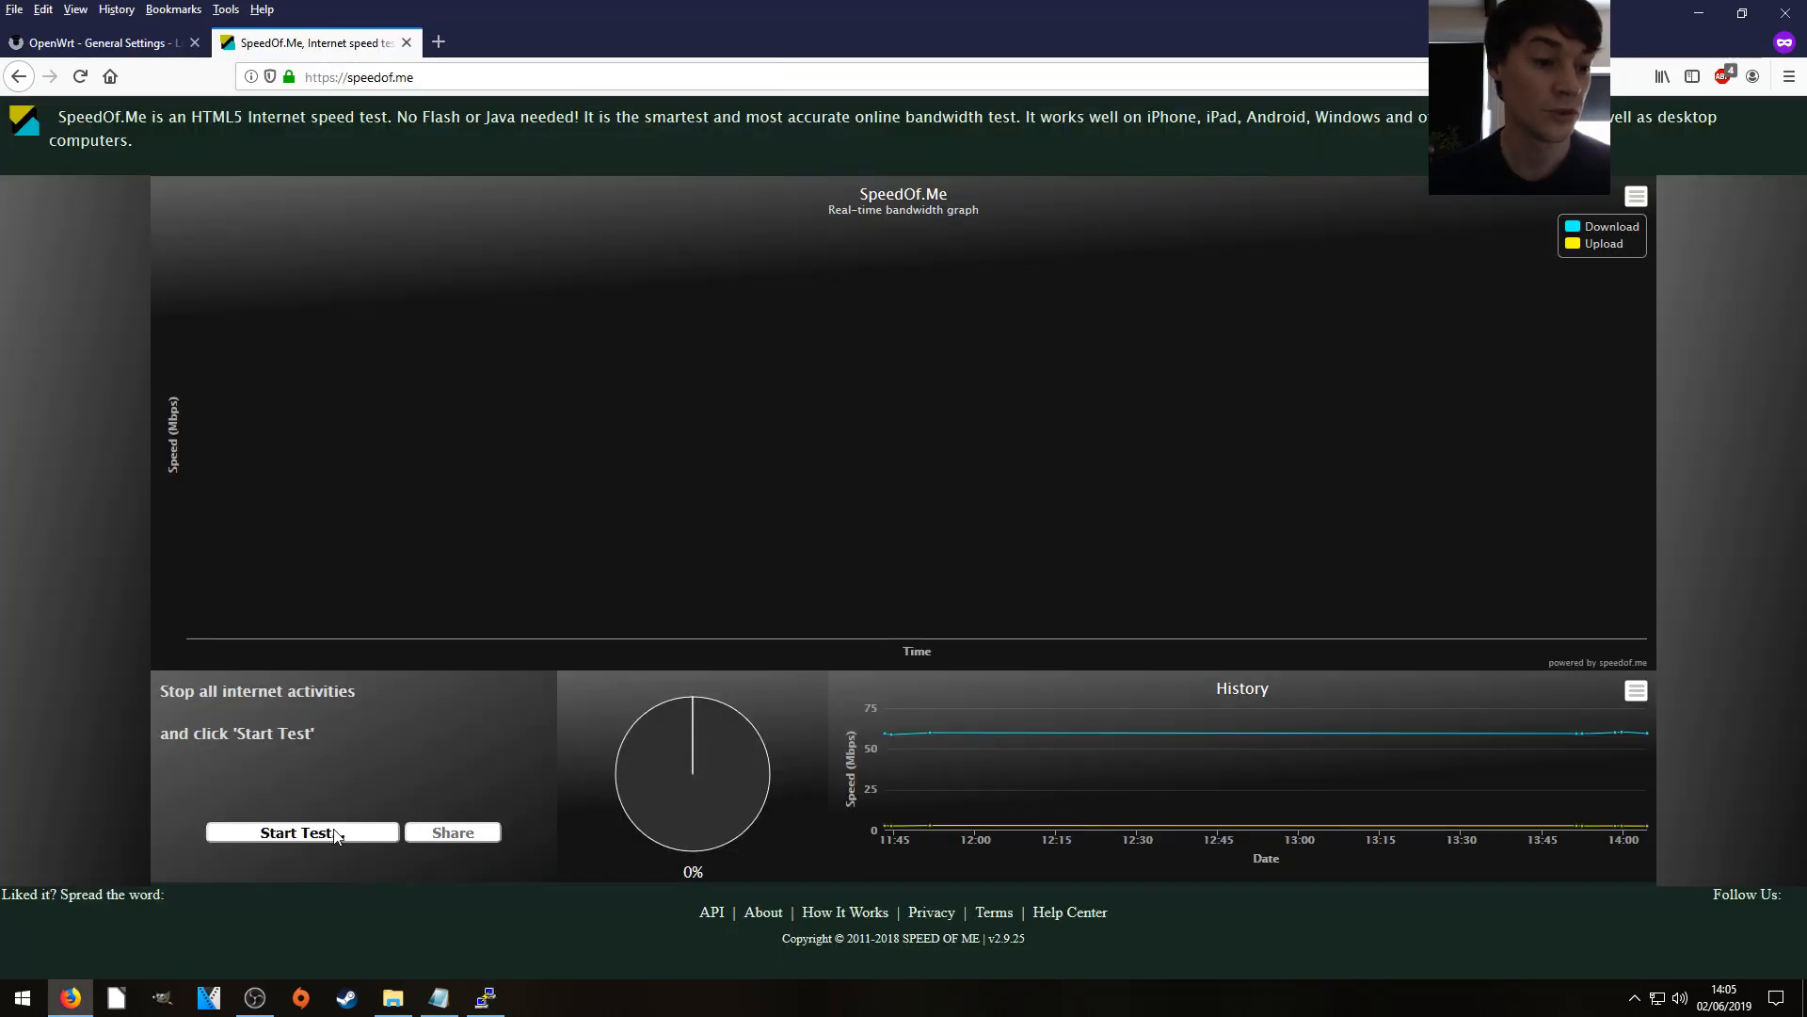
click(302, 832)
text(6)
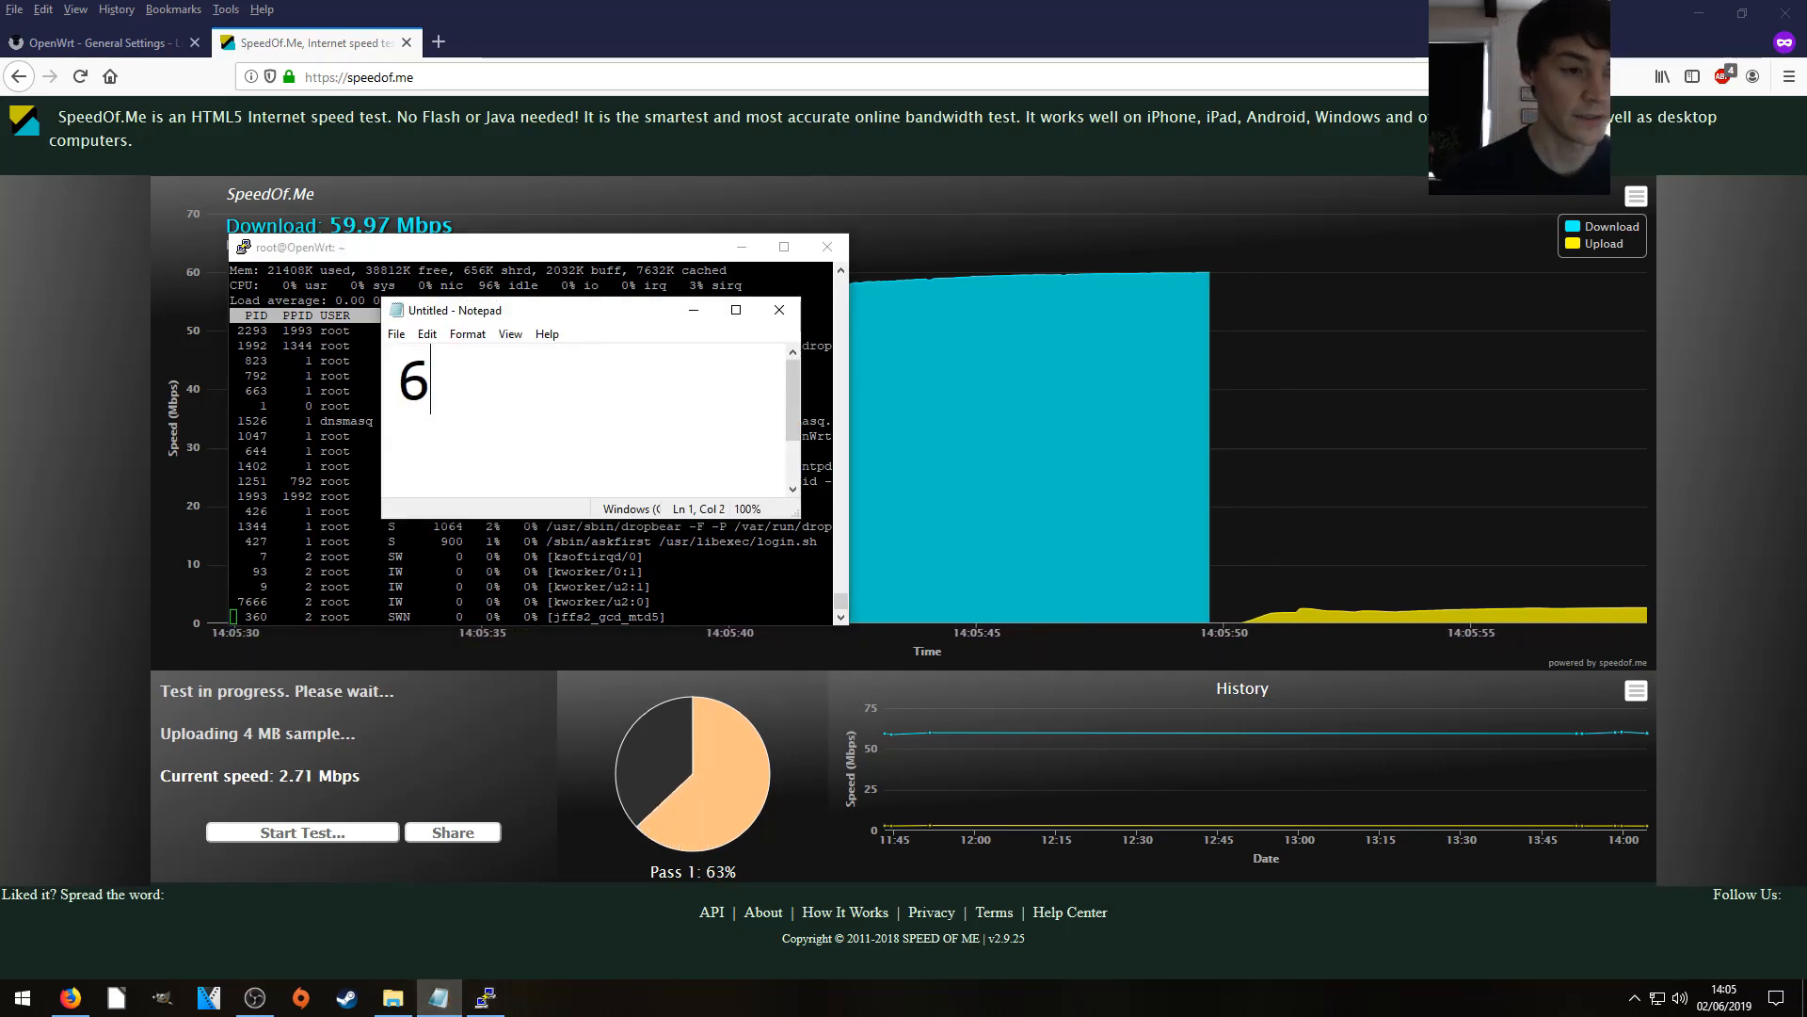
text(1)
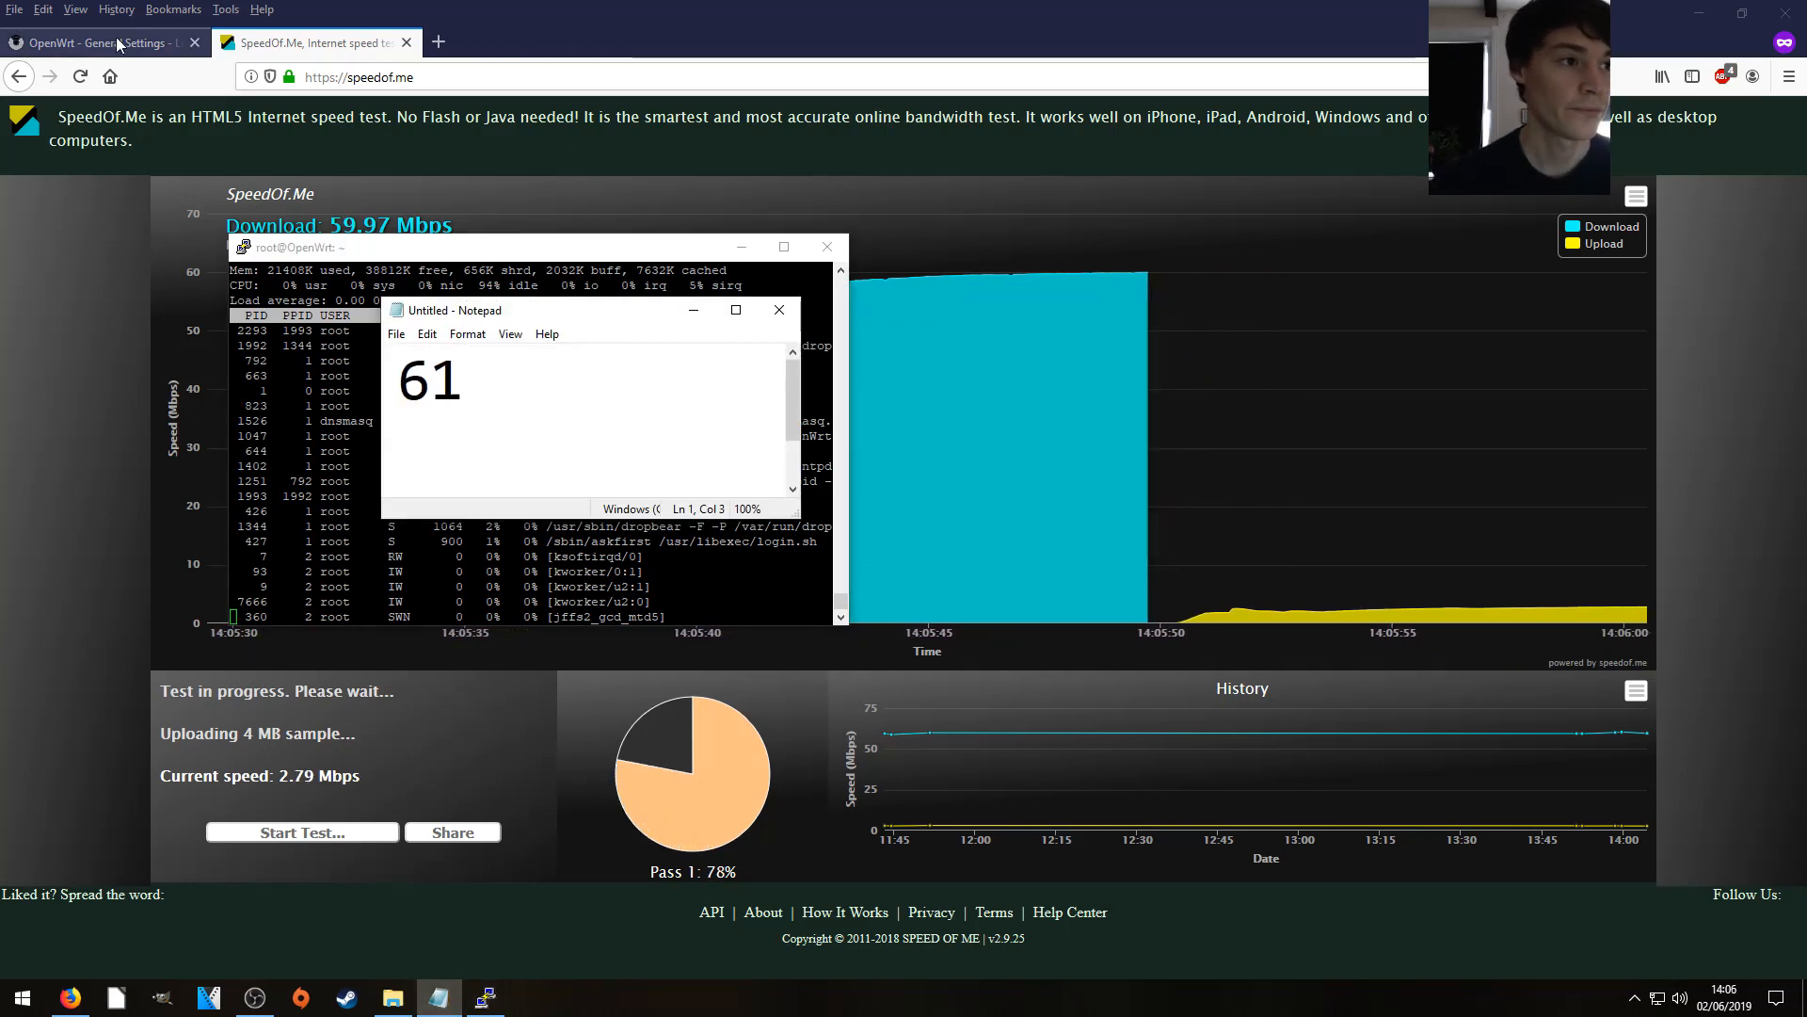
click(98, 43)
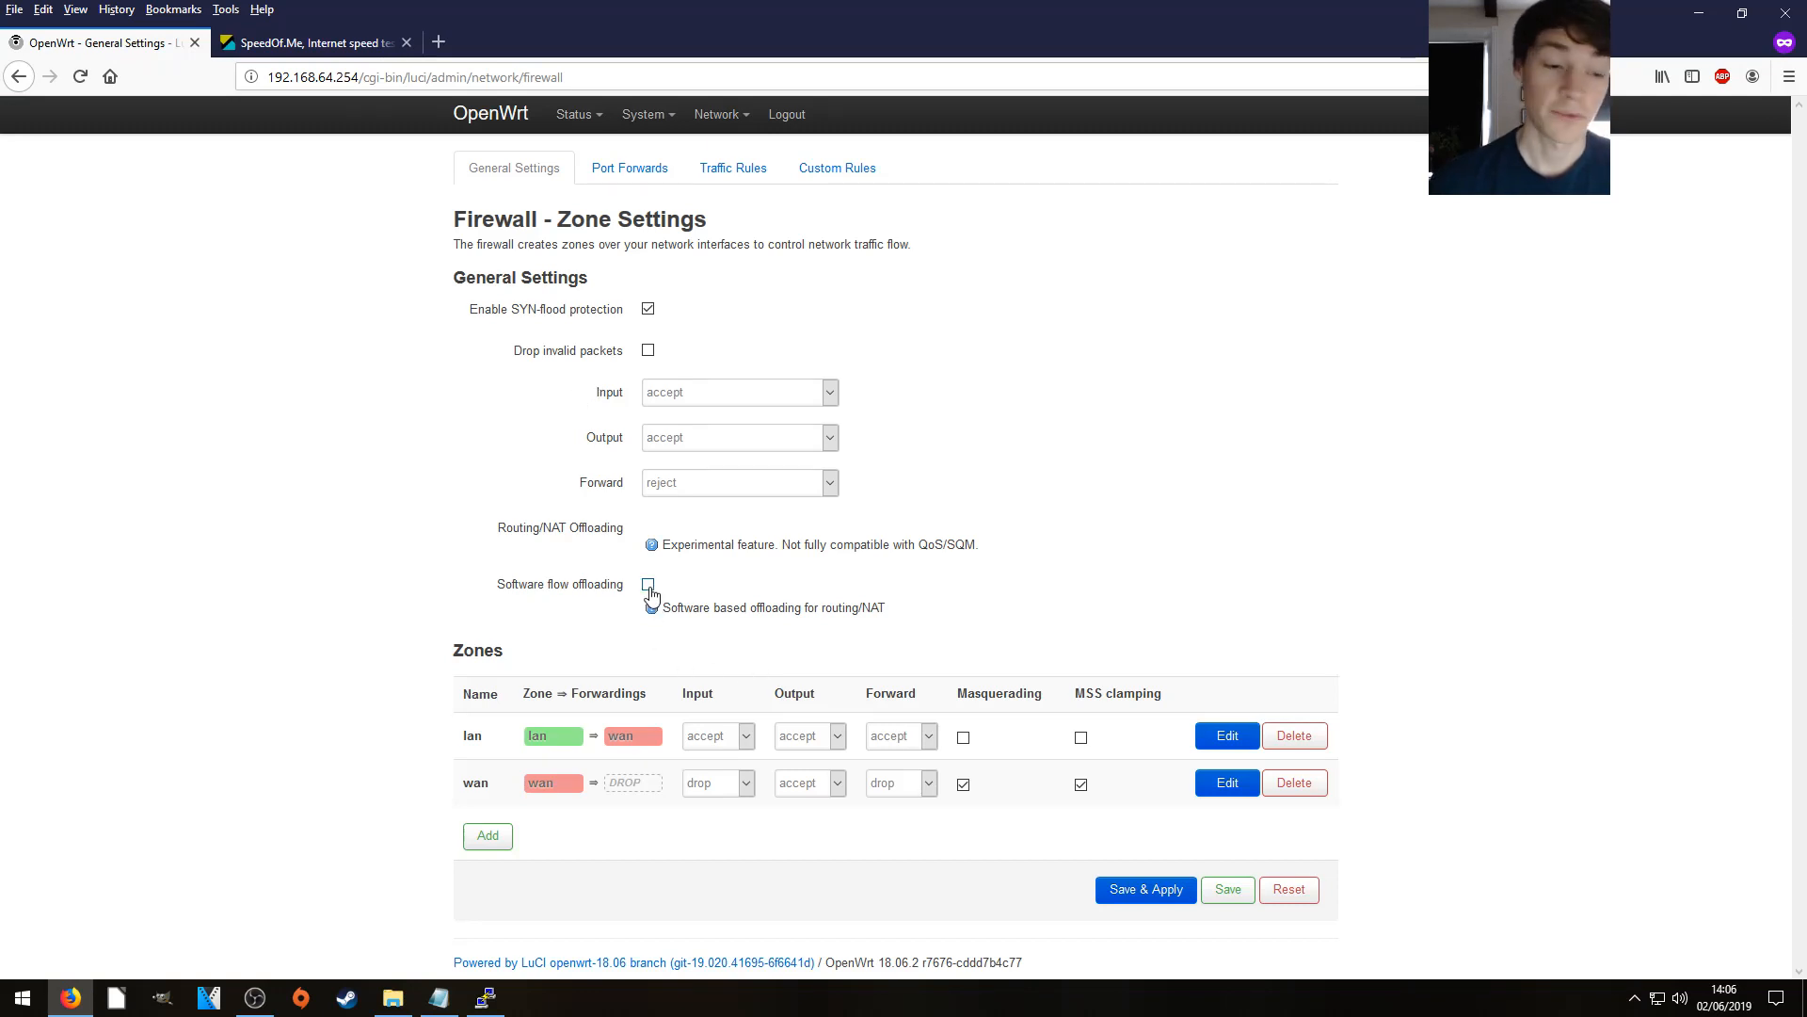
- Turn on Software flow offloading in the LuCI firewall settings and Save & Apply
click(648, 584)
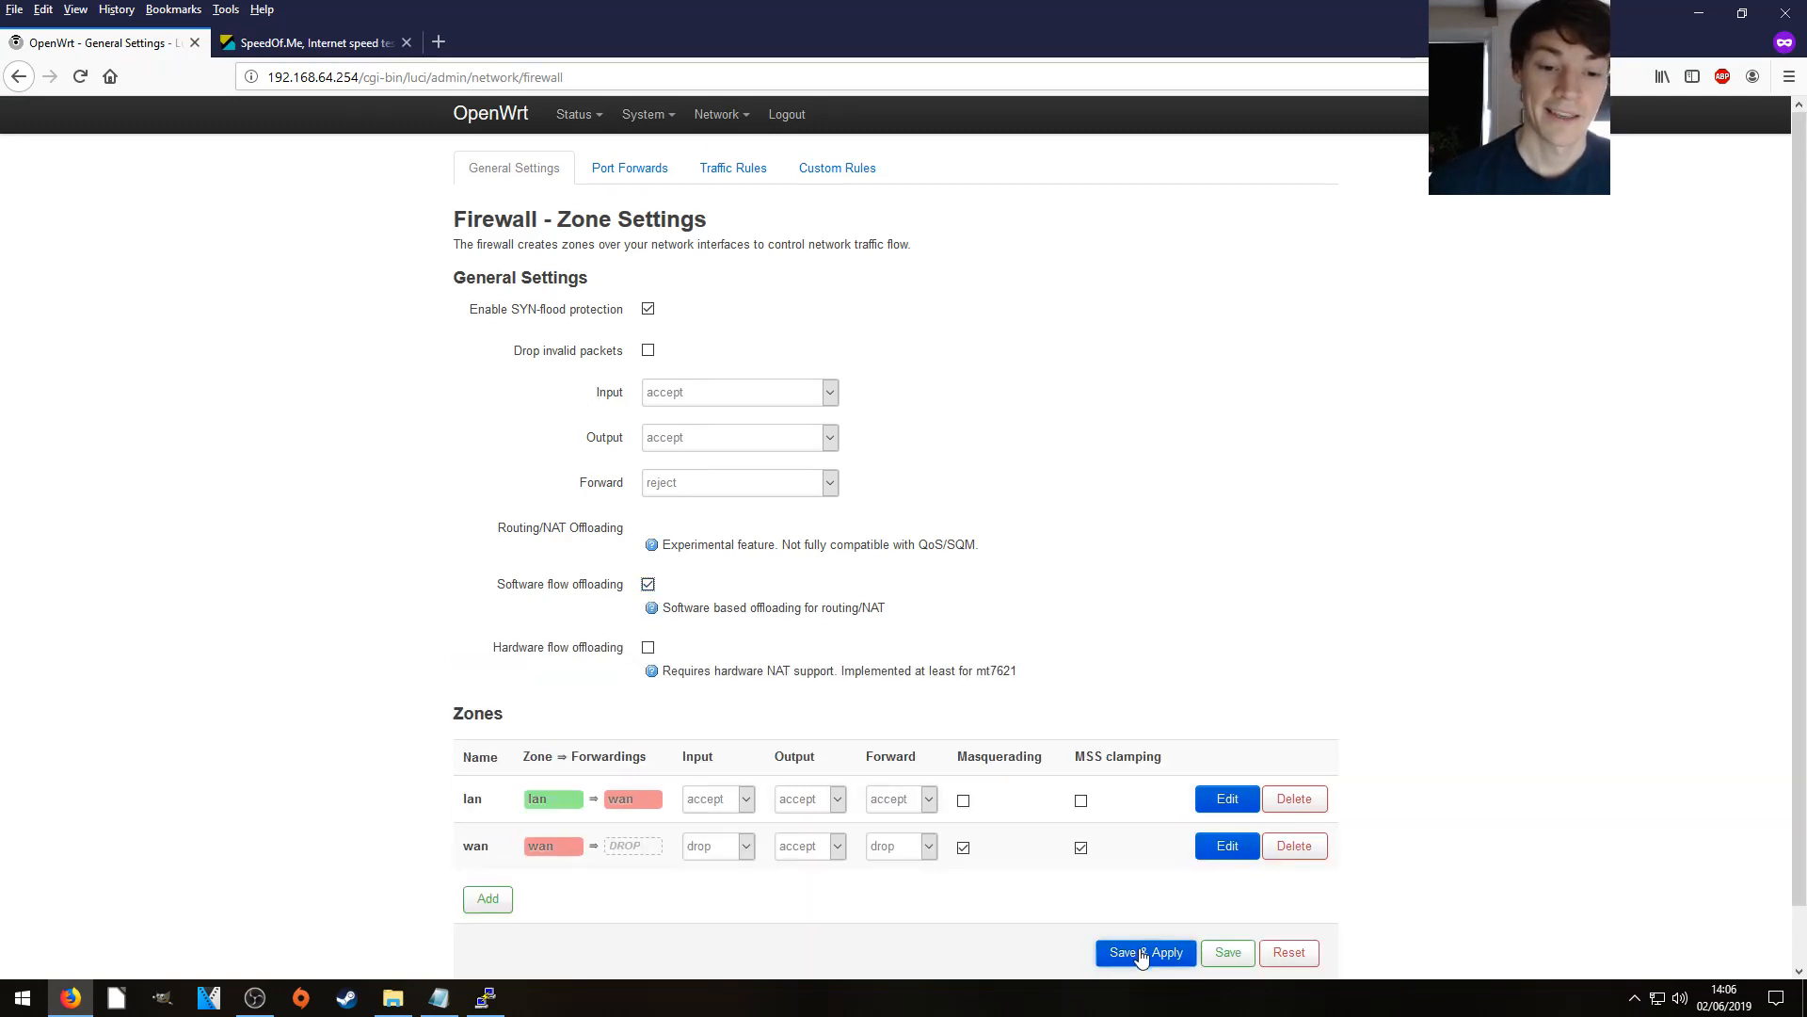
click(1145, 952)
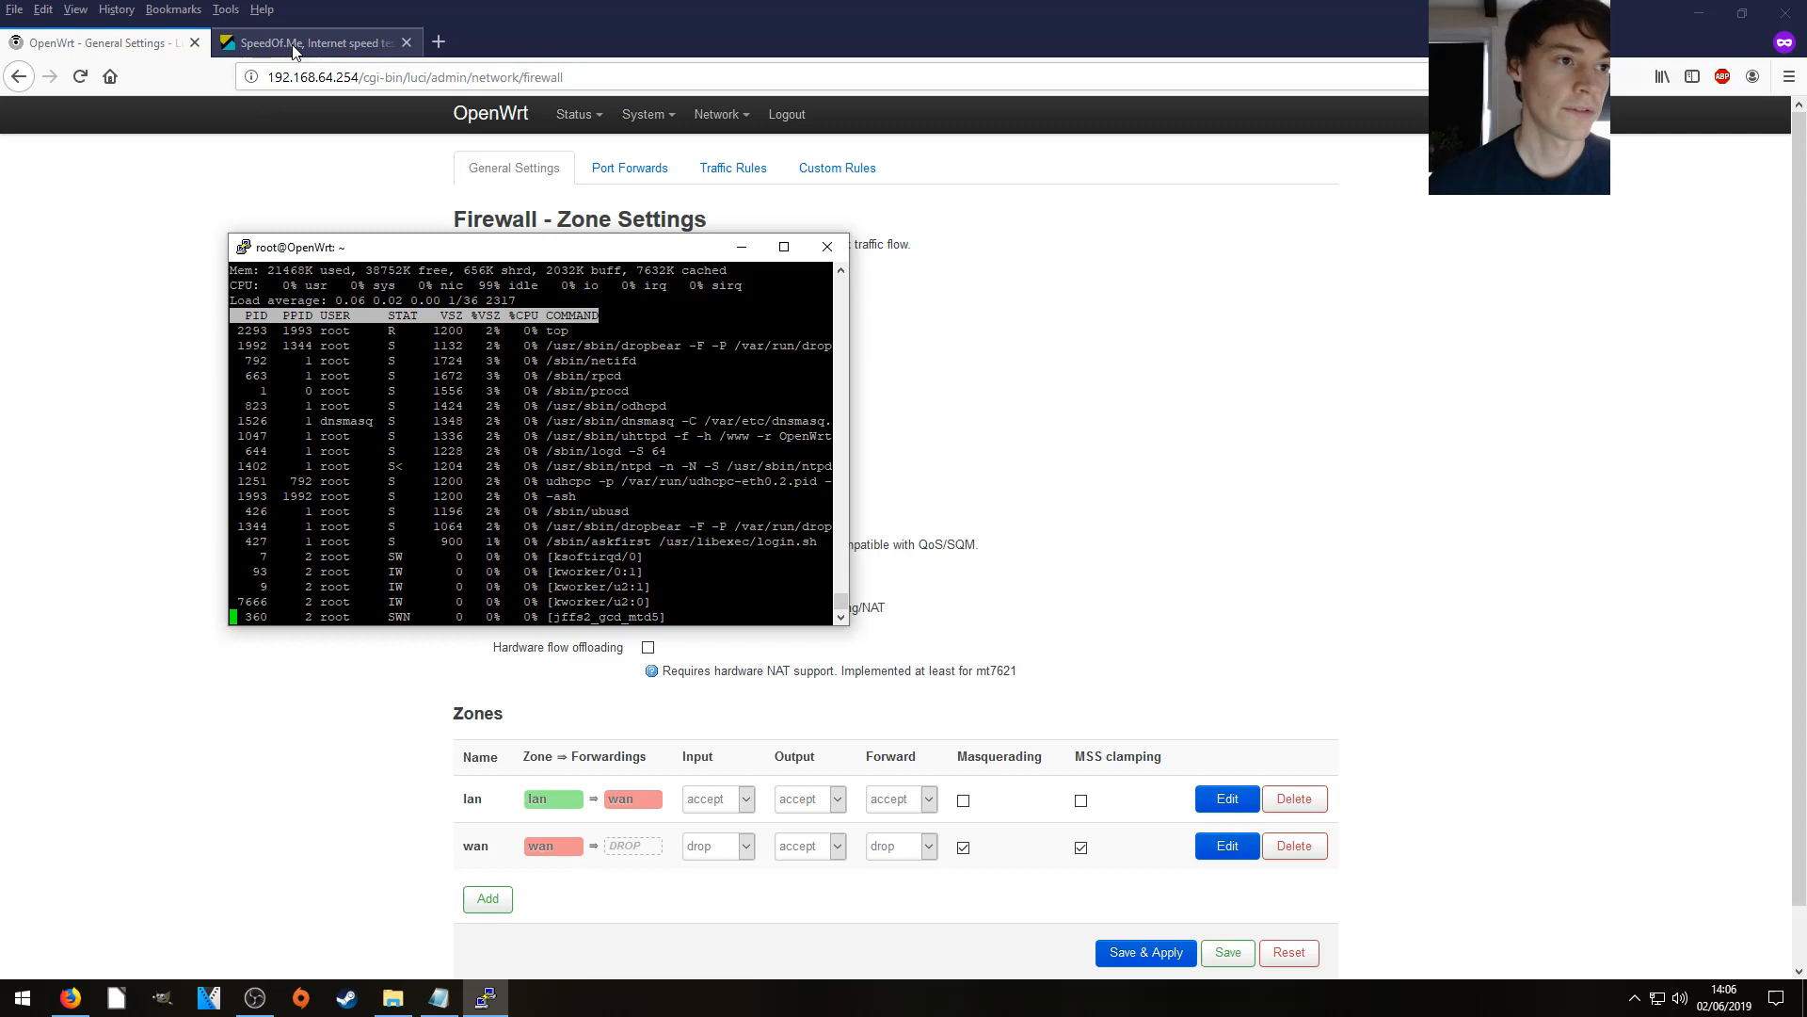
click(312, 42)
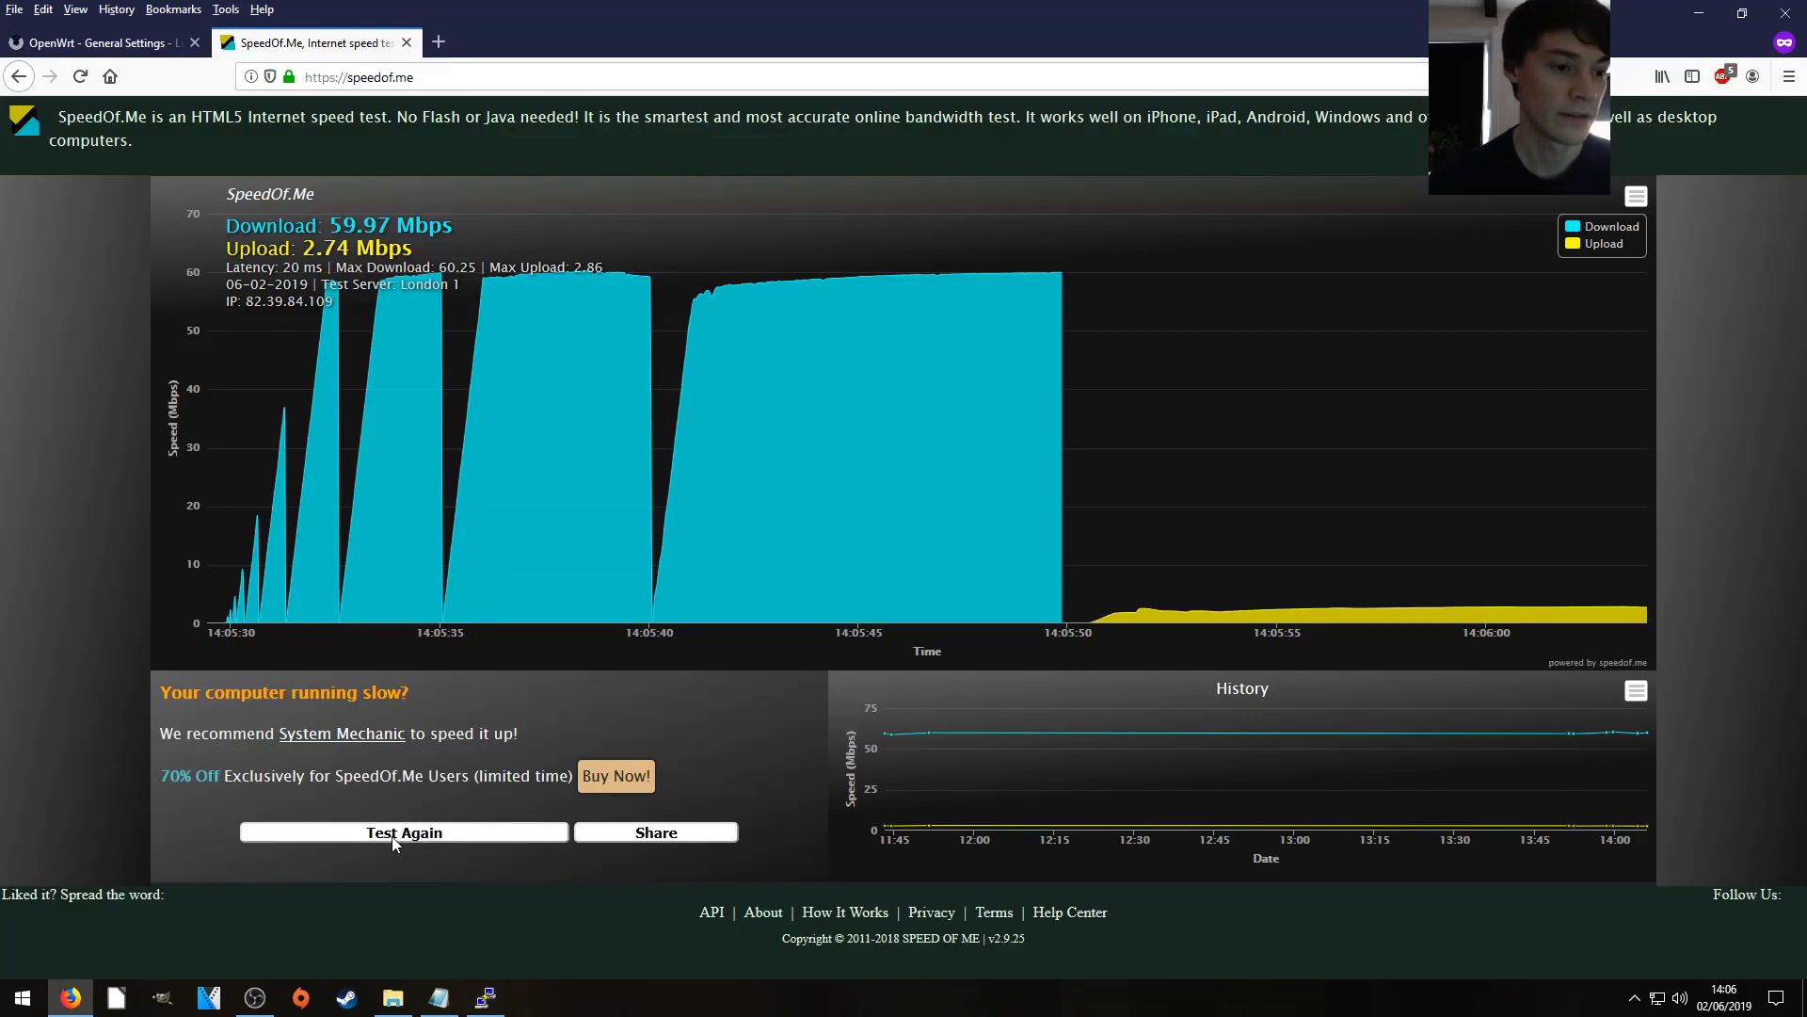
- Rerun the SpeedOf.Me test with offloading and note CPU load 42 in Notepad
click(404, 832)
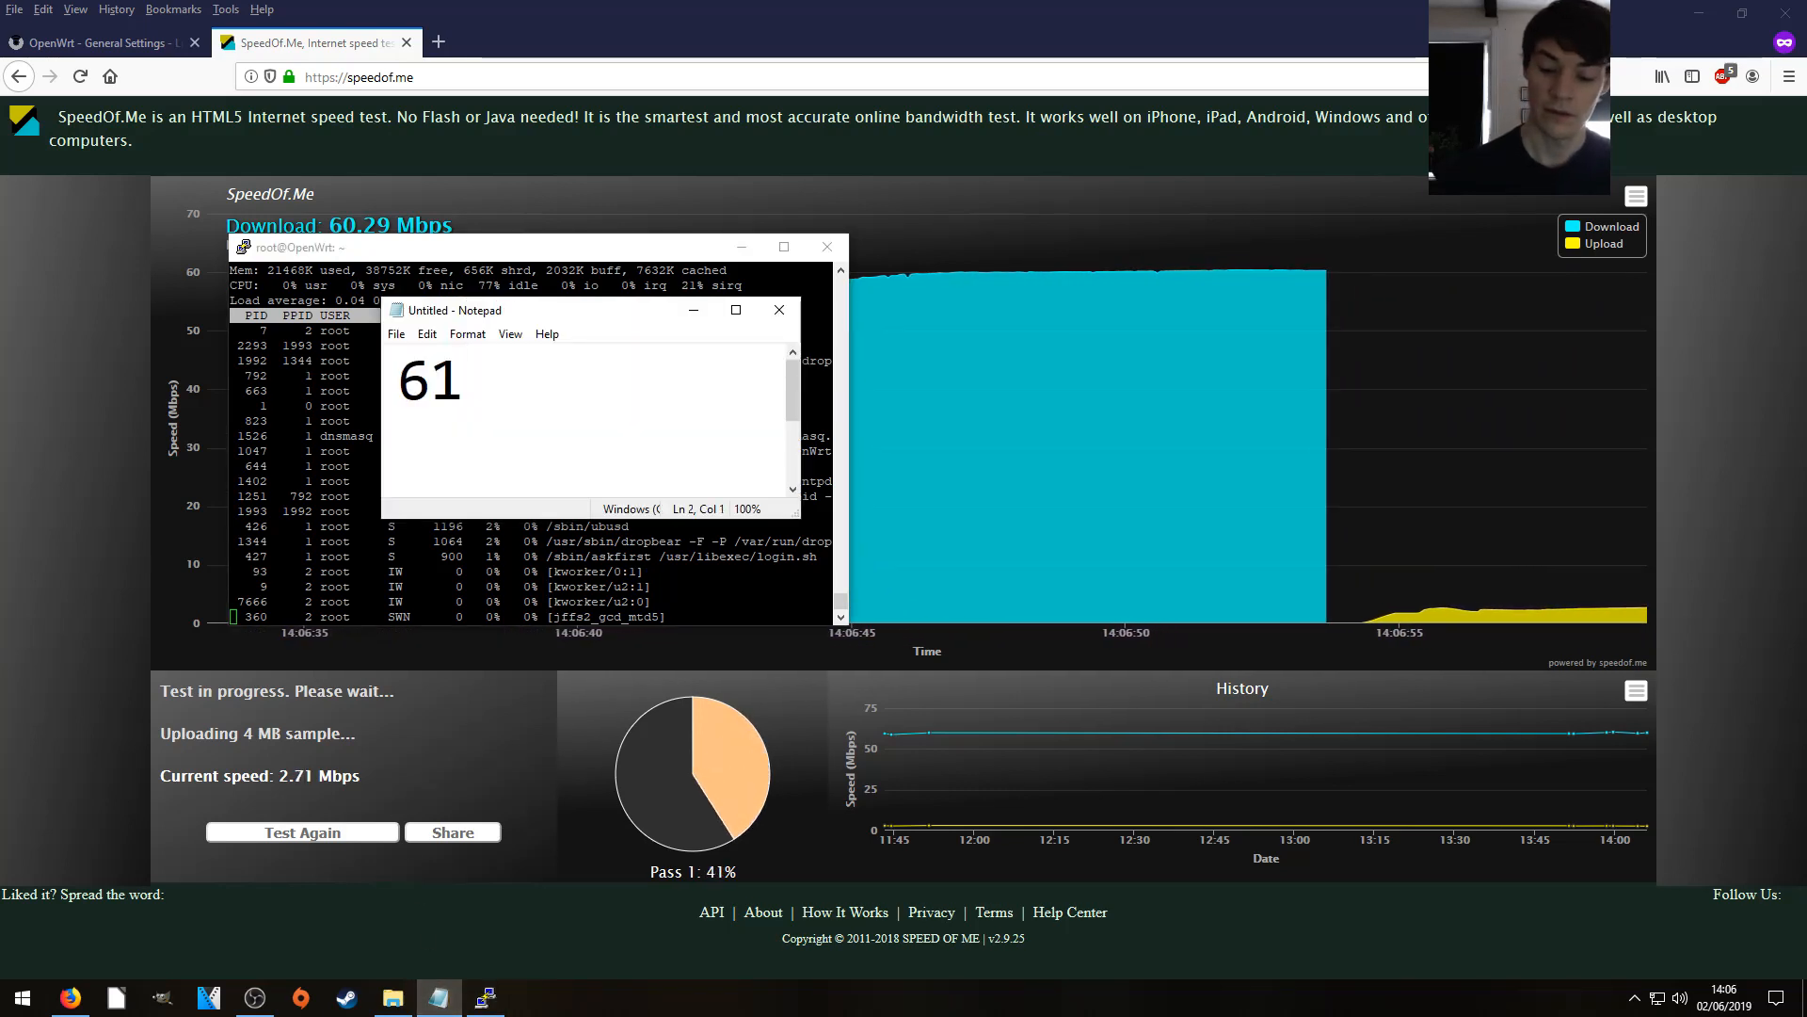
text(42)
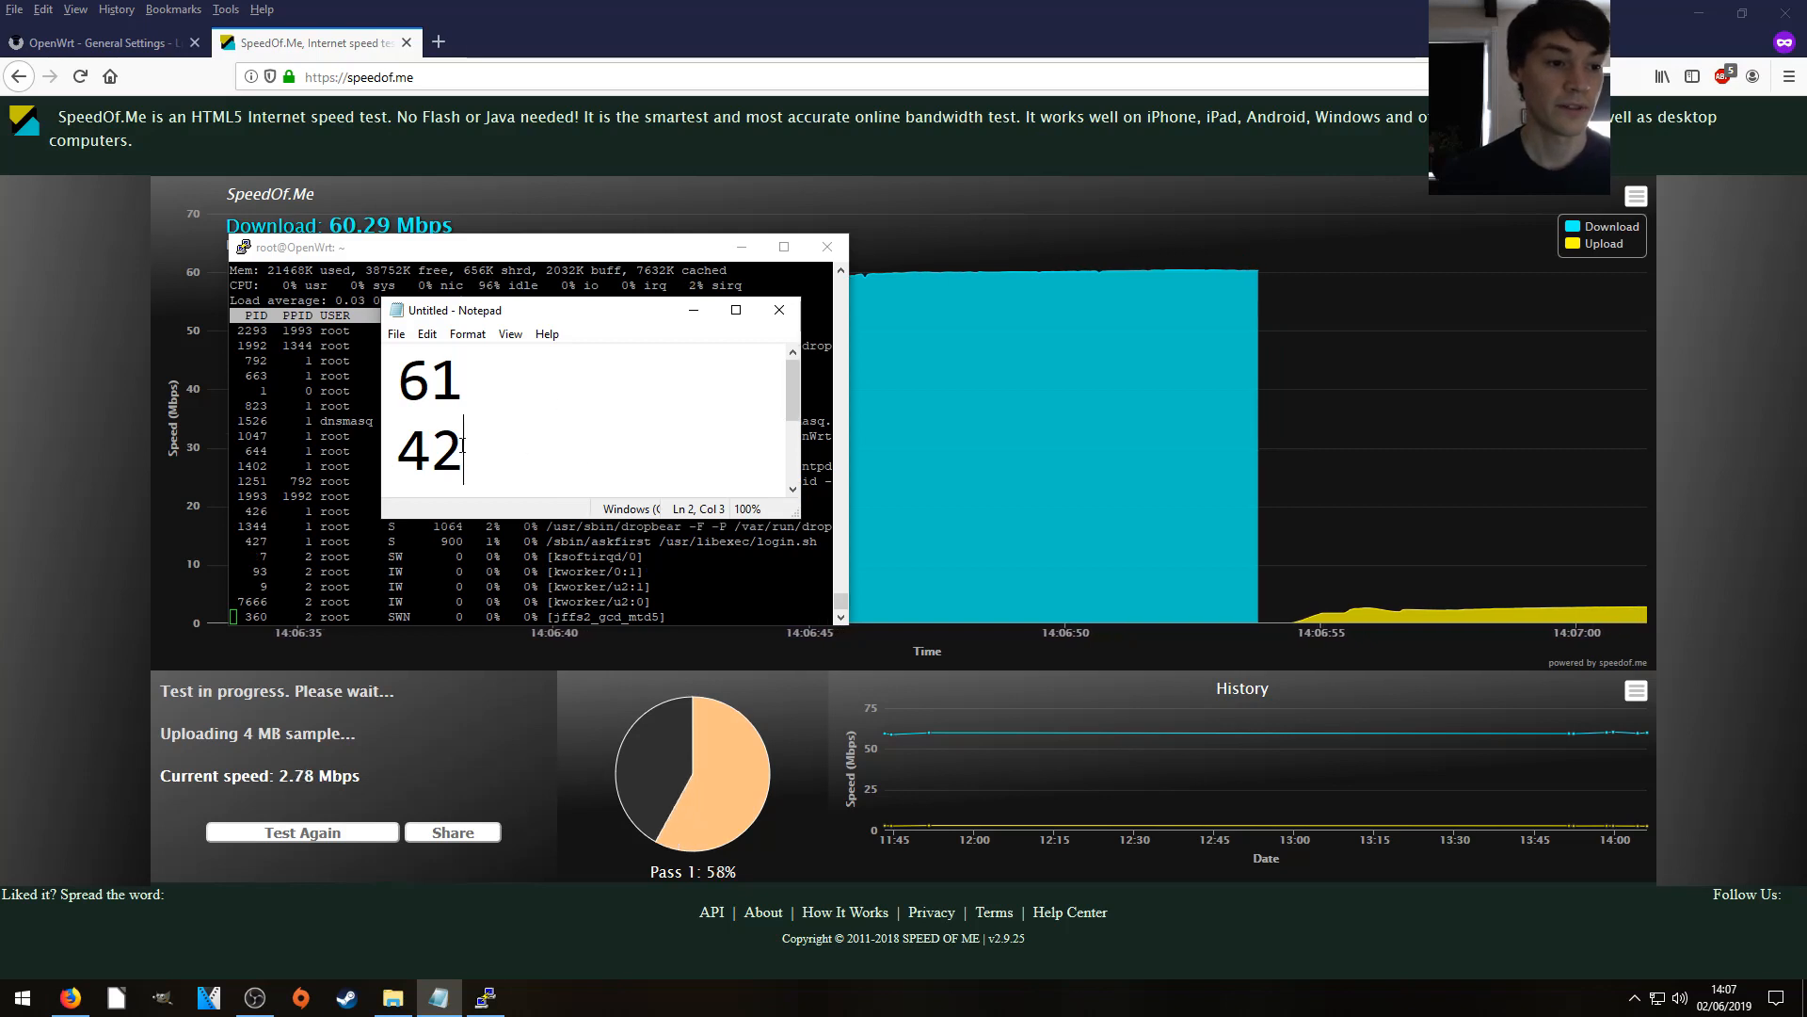